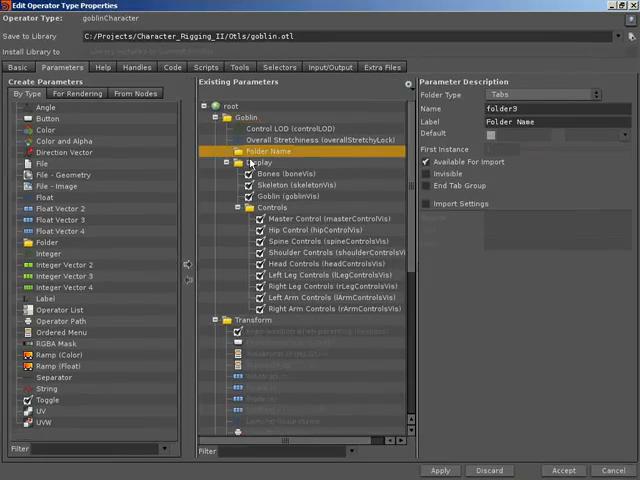
Add a Master Control folder and expand the masterControl node's parameters in From Nodes.
{"action": "left_click", "coordinate": [220, 162]}
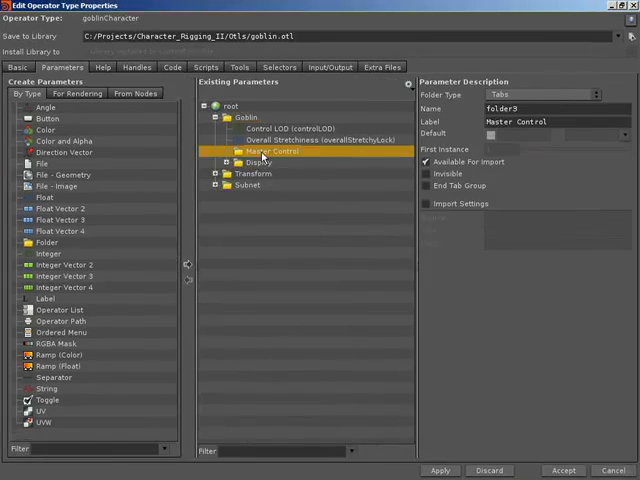
{"action": "left_click", "coordinate": [136, 92]}
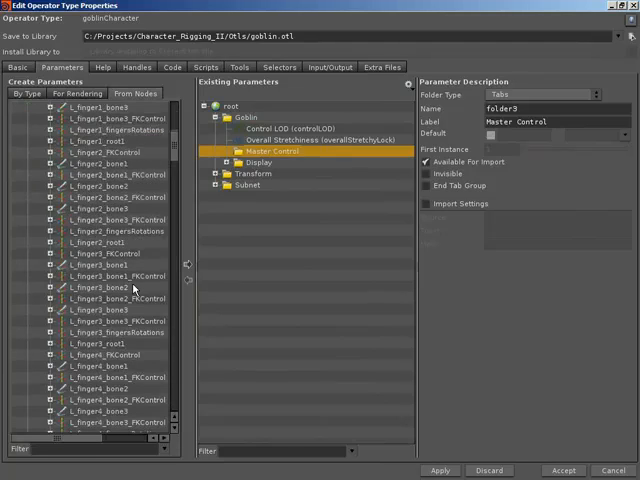
{"action": "scroll", "scroll_direction": "down", "scroll_amount": 3}
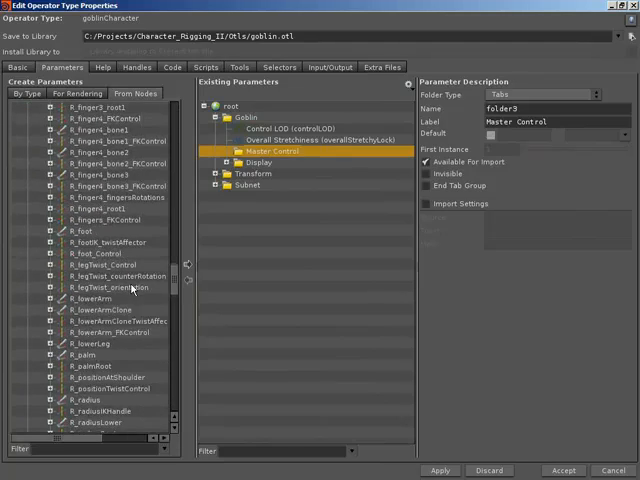
{"action": "scroll", "scroll_direction": "down", "scroll_amount": 3}
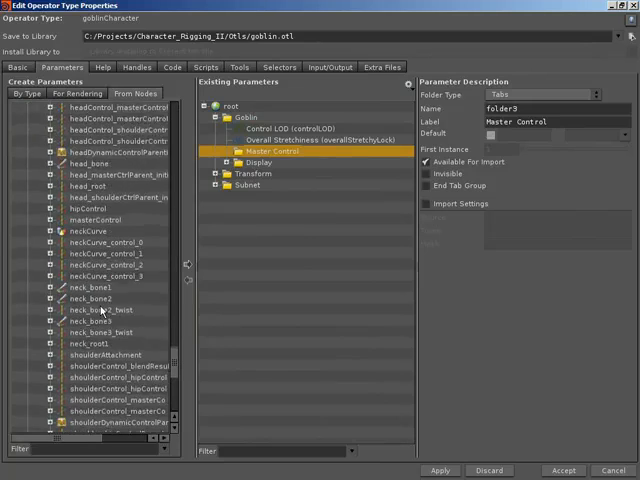
{"action": "left_click", "coordinate": [56, 188]}
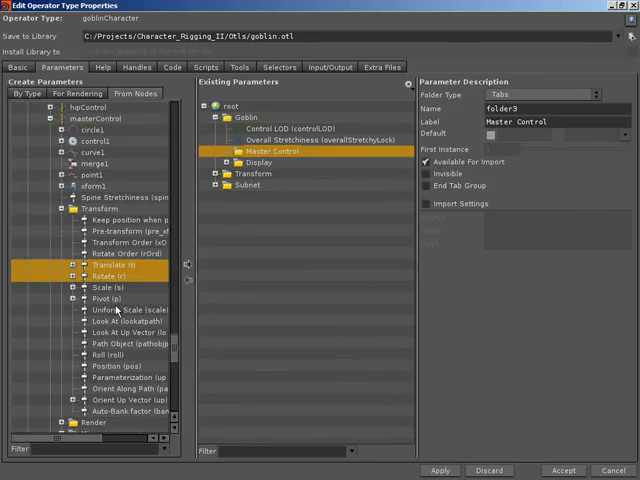
Enable source-node prefixing and rename the promoted translate and uniform scale to masterControlT and masterControlUS.
{"action": "left_click", "coordinate": [408, 82]}
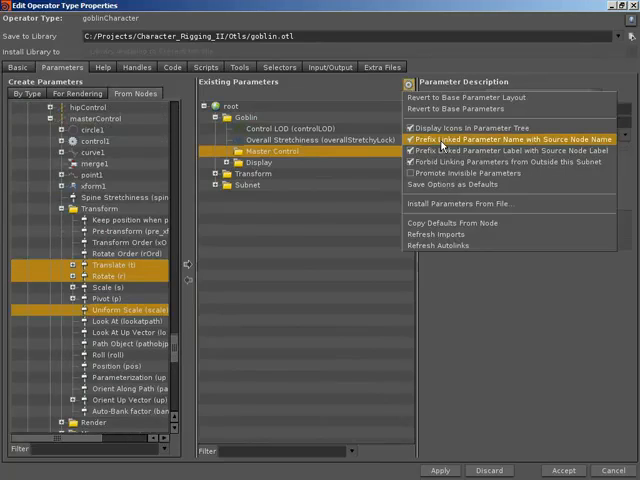
{"action": "left_click", "coordinate": [416, 140]}
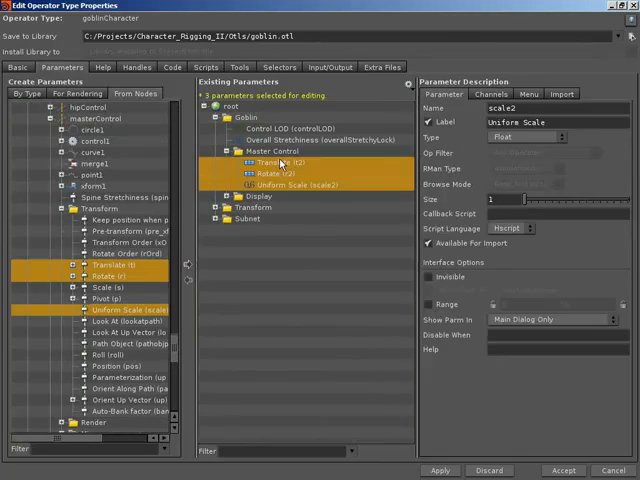
{"action": "left_click", "coordinate": [278, 160]}
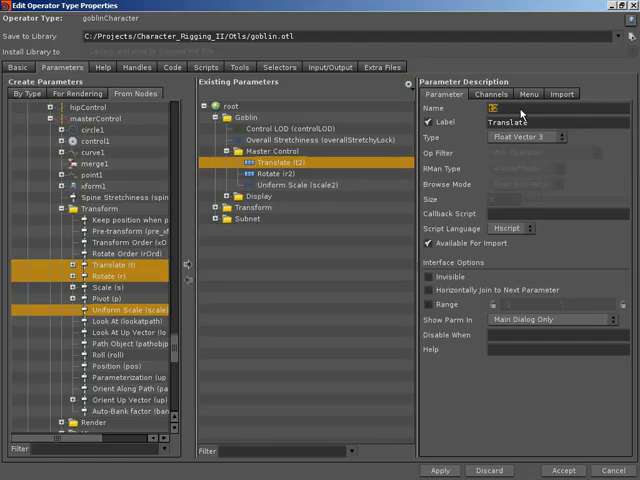
{"action": "type", "text": "masterControlT"}
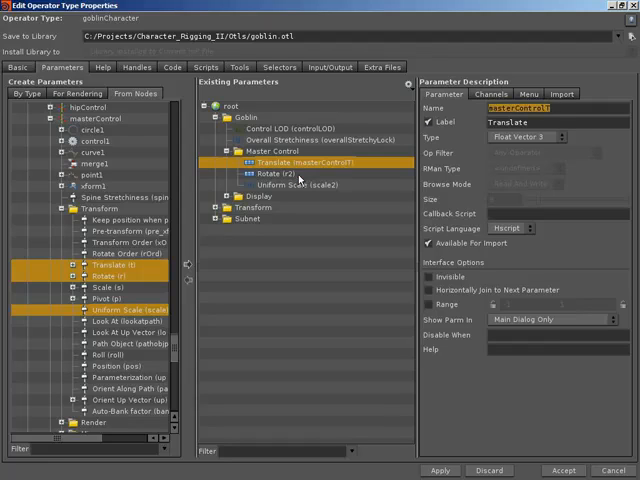
{"action": "left_click", "coordinate": [290, 172]}
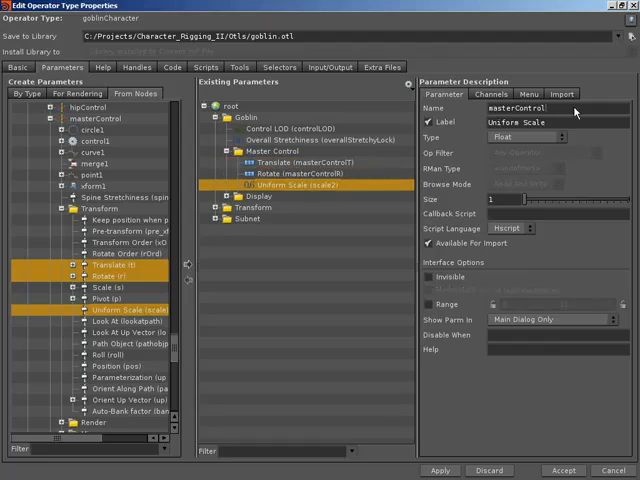
{"action": "type", "text": "masterControlUS"}
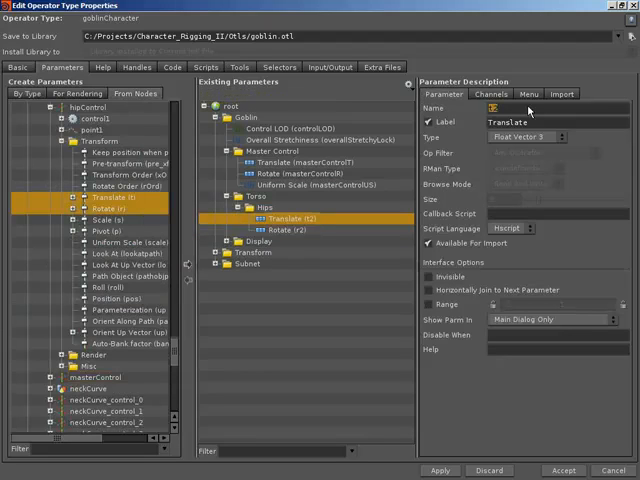
Rename the Hips folder's promoted translate and rotate with a hip prefix.
{"action": "type", "text": "hipControlT"}
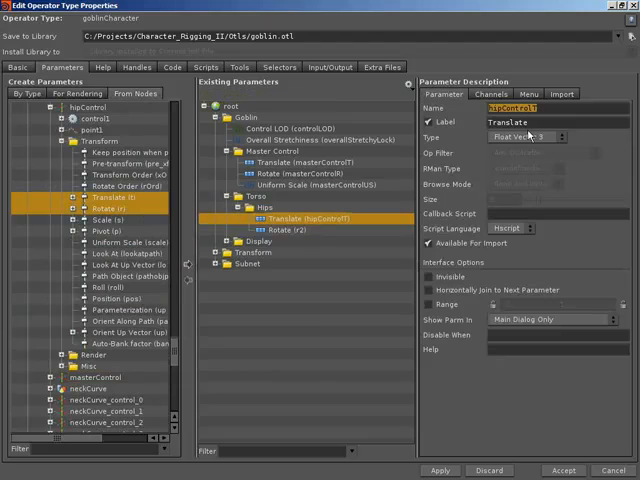
{"action": "left_click", "coordinate": [300, 228]}
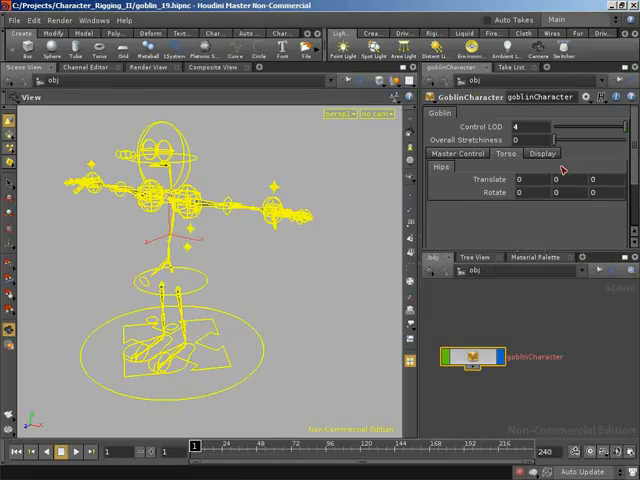
Show the goblinCharacter asset's Master Control parameters after accepting the layout.
{"action": "left_click", "coordinate": [542, 152]}
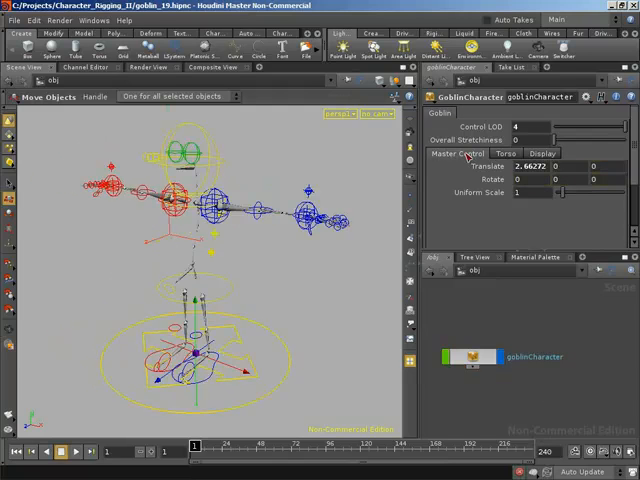
{"action": "mouse_move", "coordinate": [228, 316]}
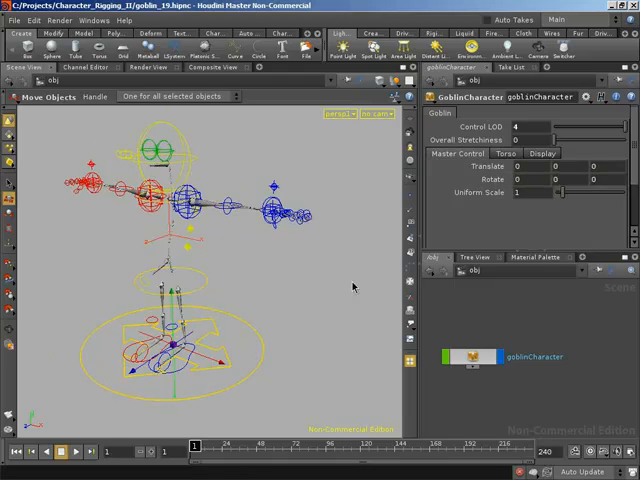
{"action": "mouse_move", "coordinate": [324, 320]}
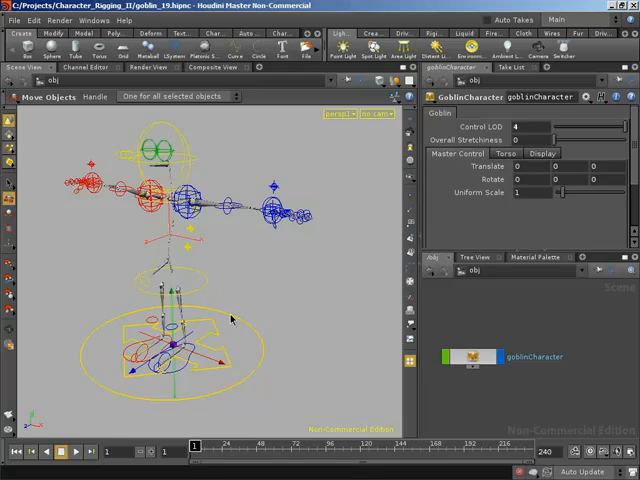
Switch the goblin asset's parameters to the Torso tab after resetting Master Control translate to 0.
{"action": "left_click", "coordinate": [508, 152]}
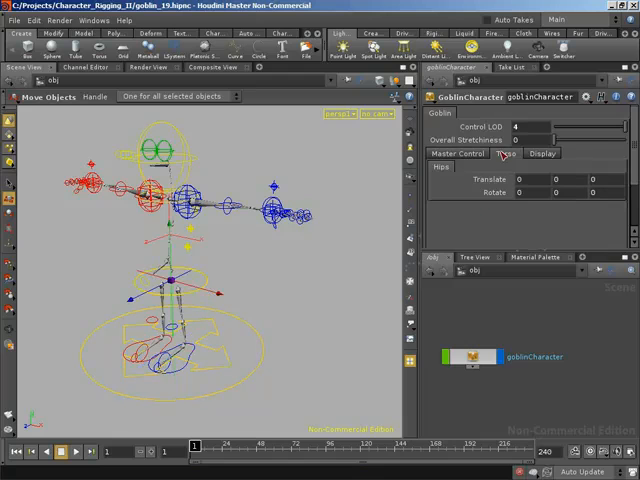